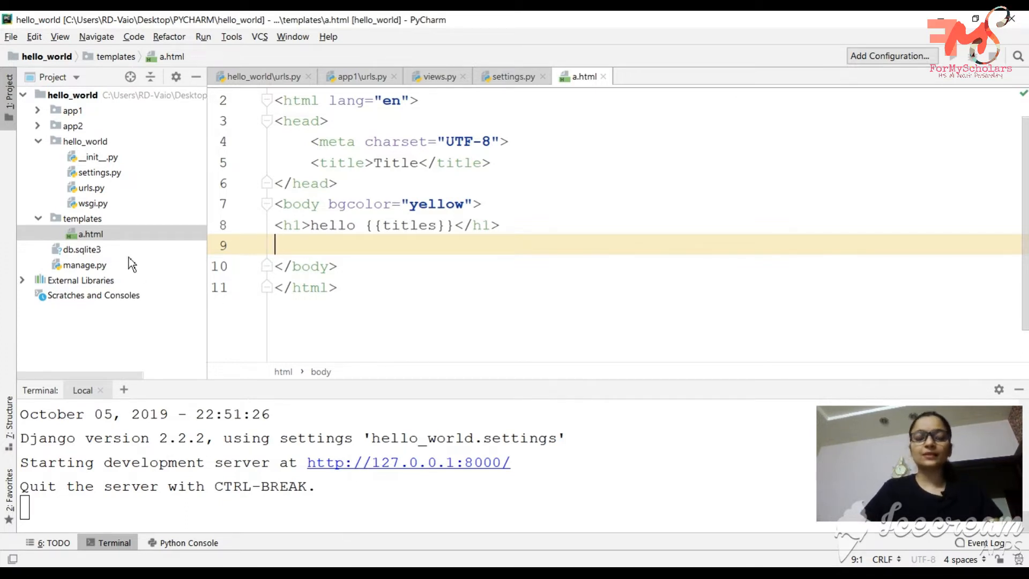
mouse_move(387, 217)
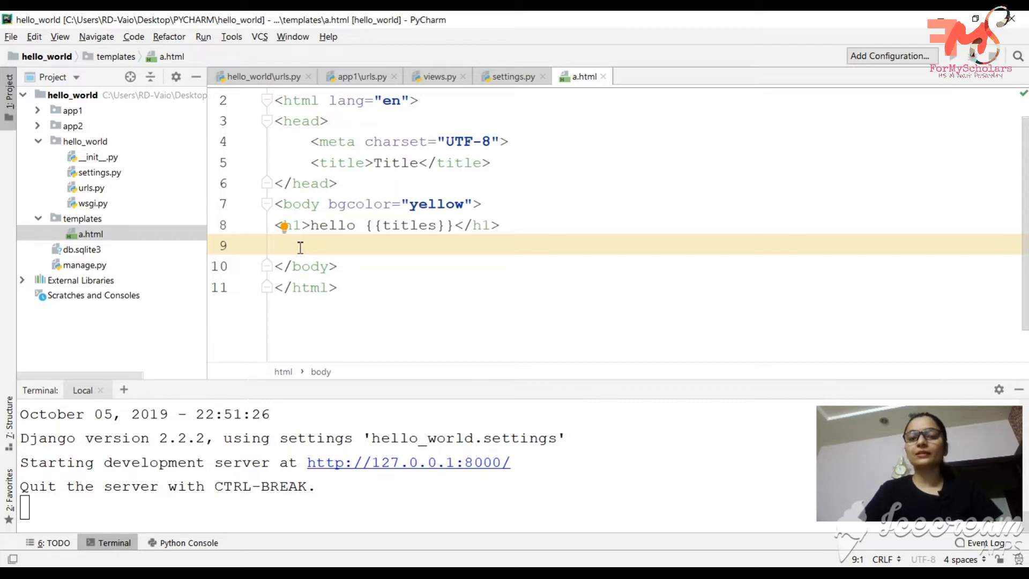
Below the h1 in a.html, add an anchor tag with href and the text 'Home'.
type("<a")
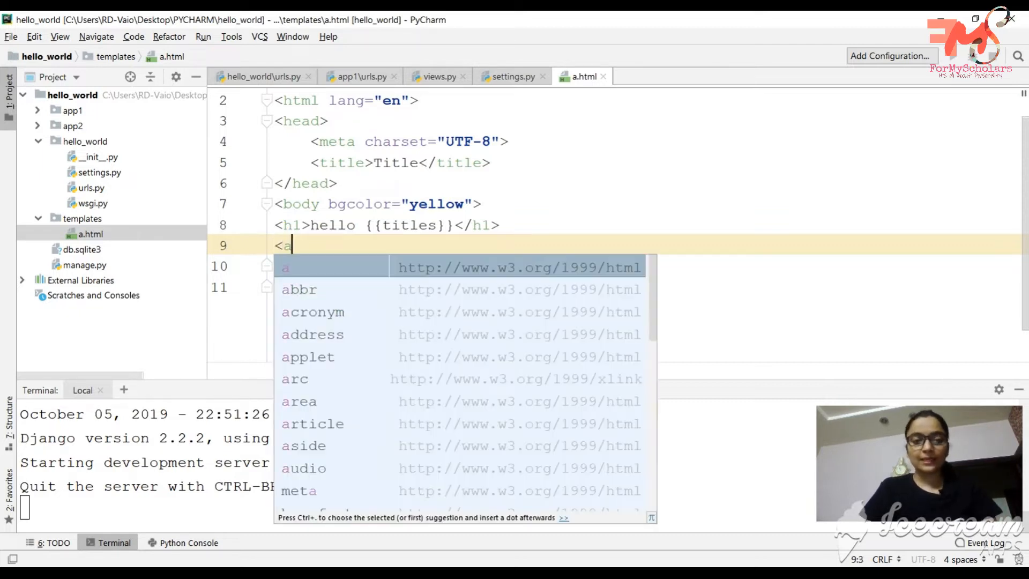
type("href=\"\"></a>")
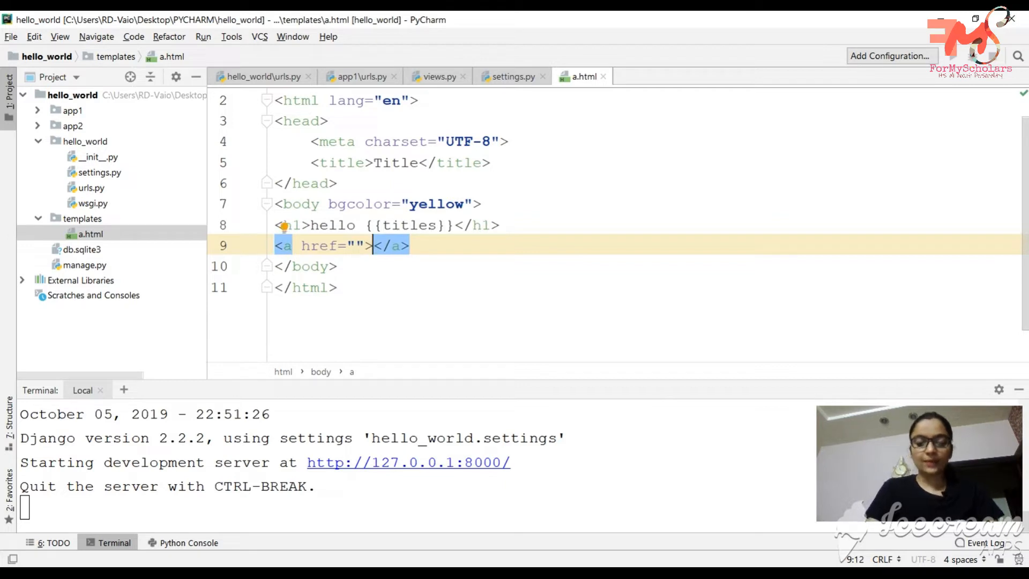
type("Ho")
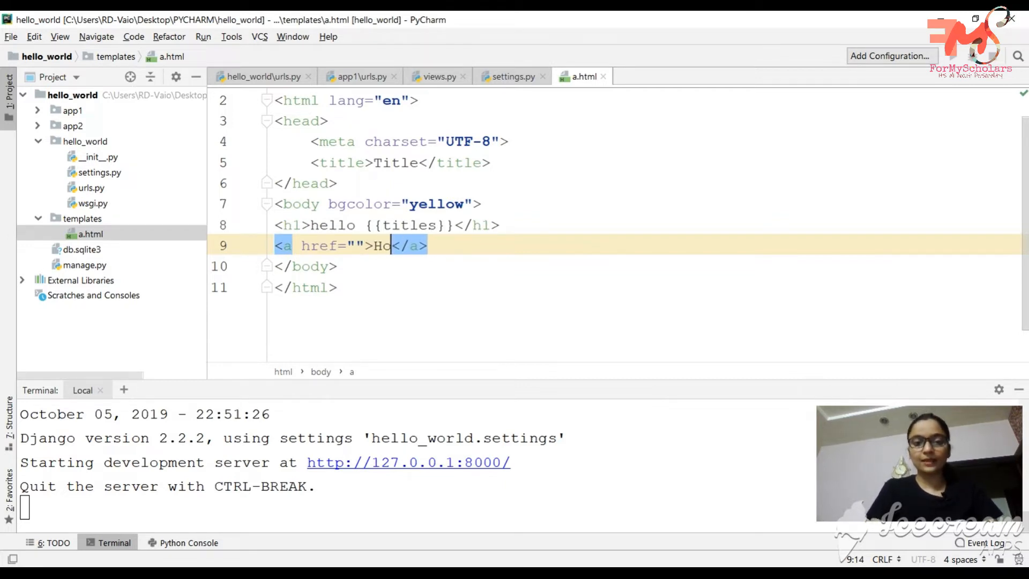
type("me")
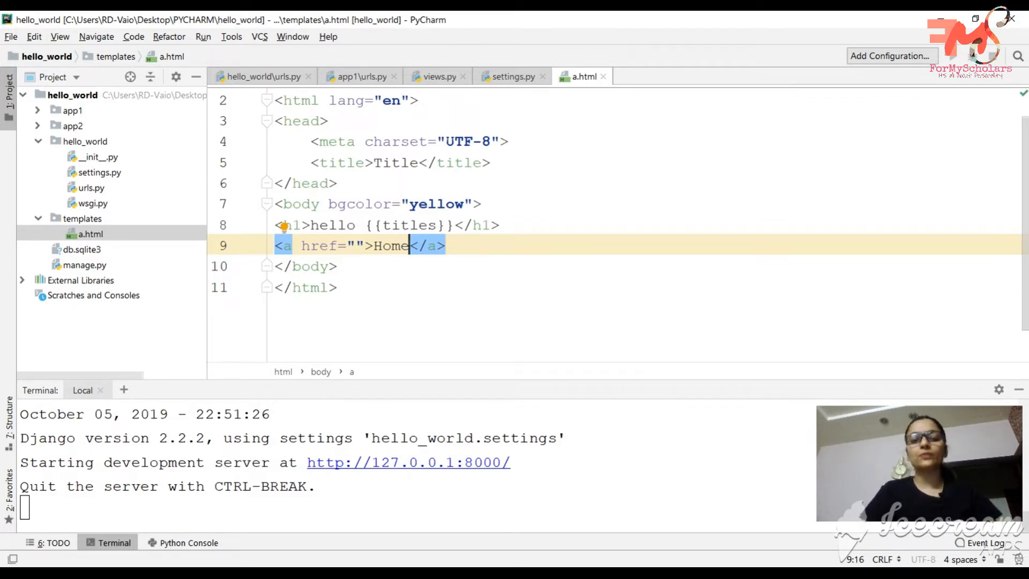
mouse_move(366, 225)
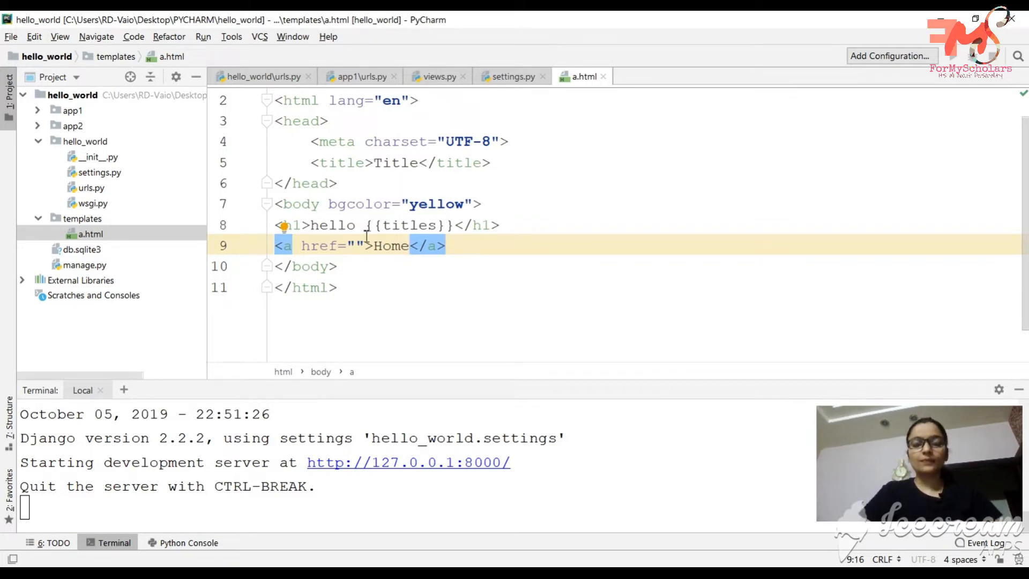
Fill the anchor's empty href with the {{link}} template variable.
left_click(358, 245)
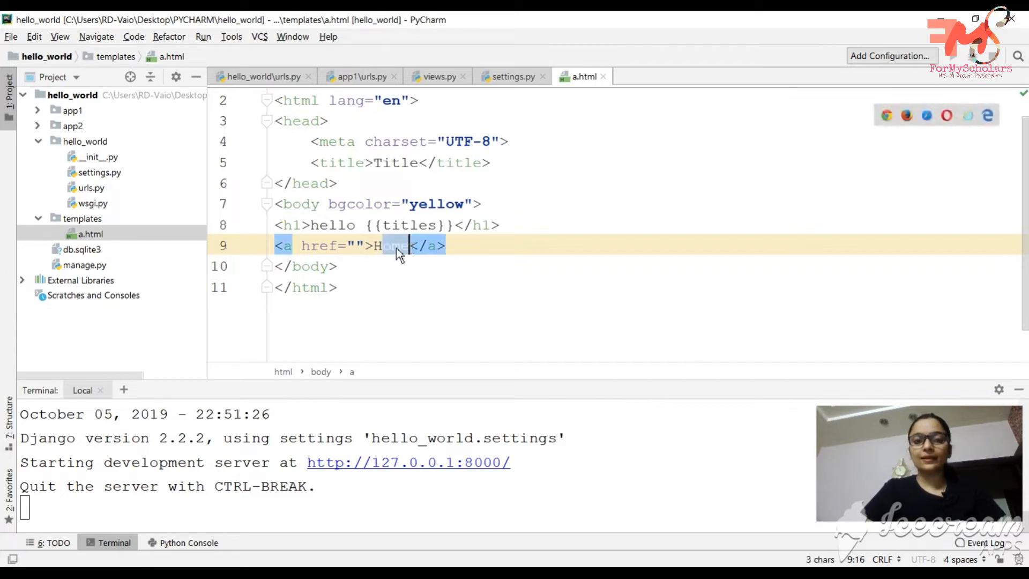
left_click(358, 245)
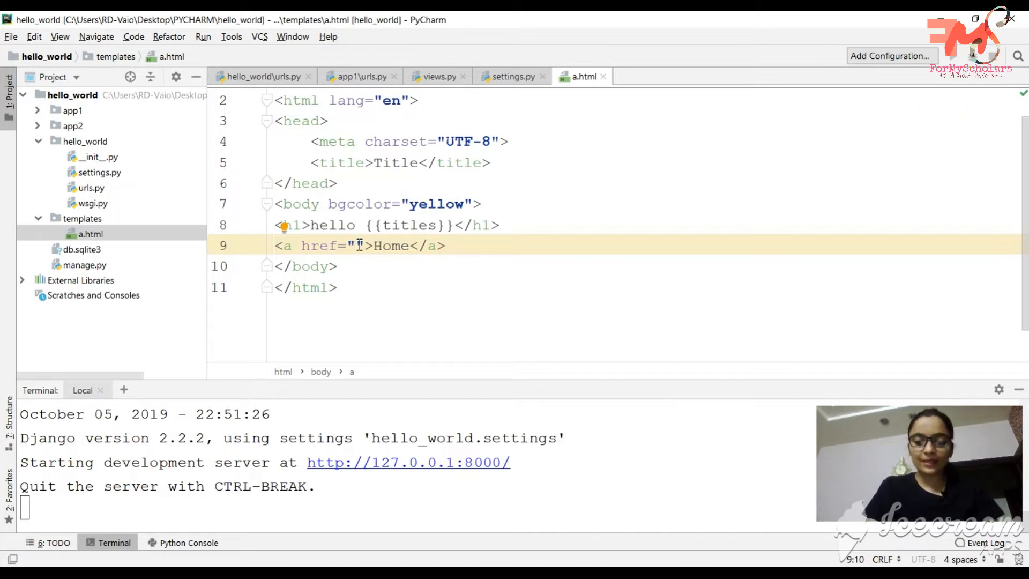
type("{{}}")
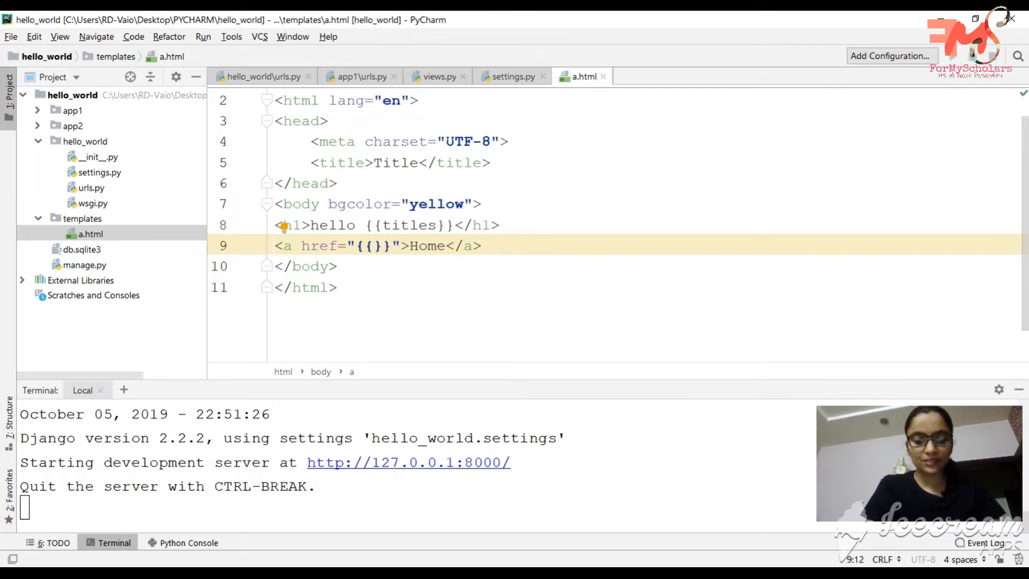
type("link")
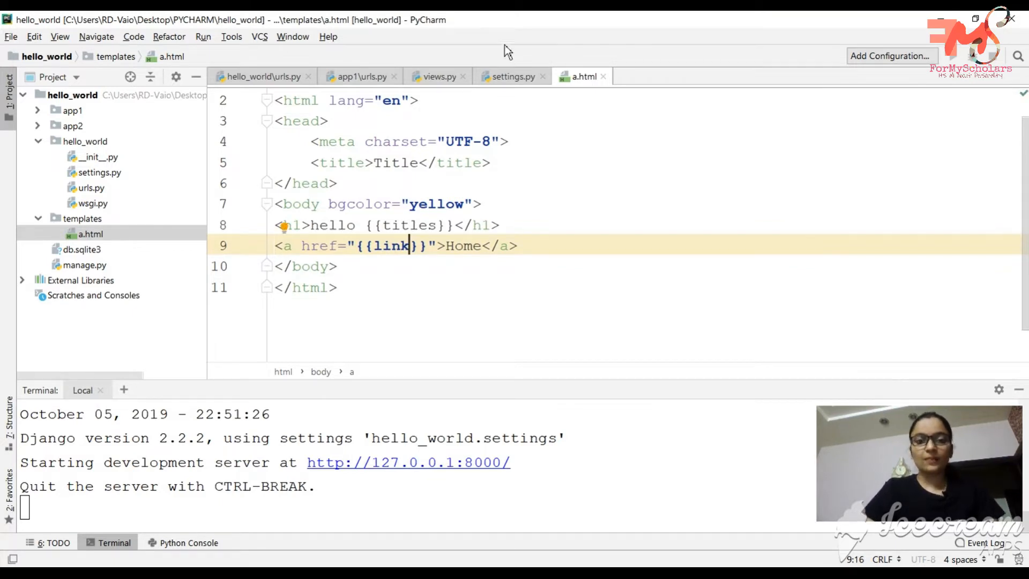
left_click(435, 76)
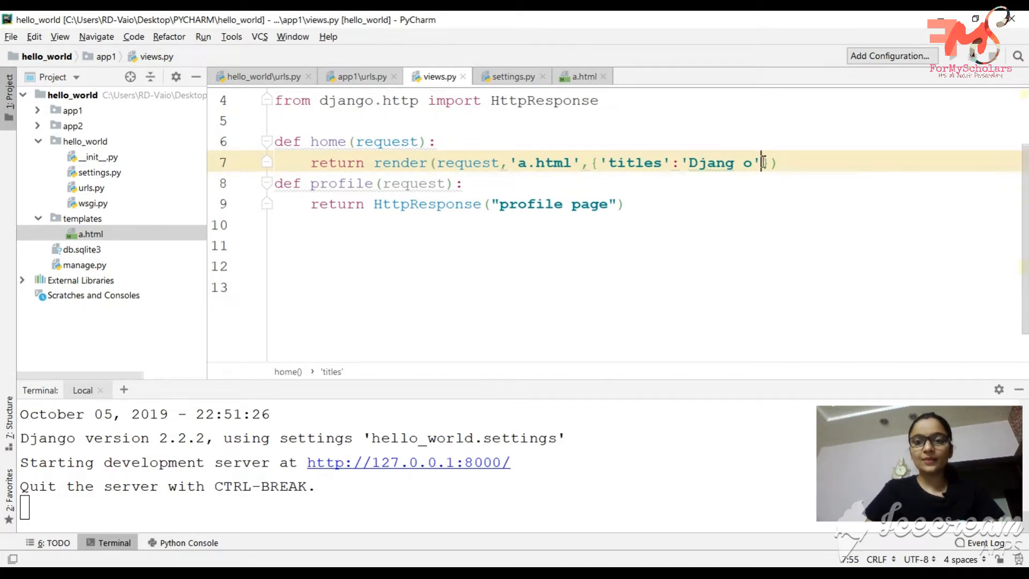
type(",")
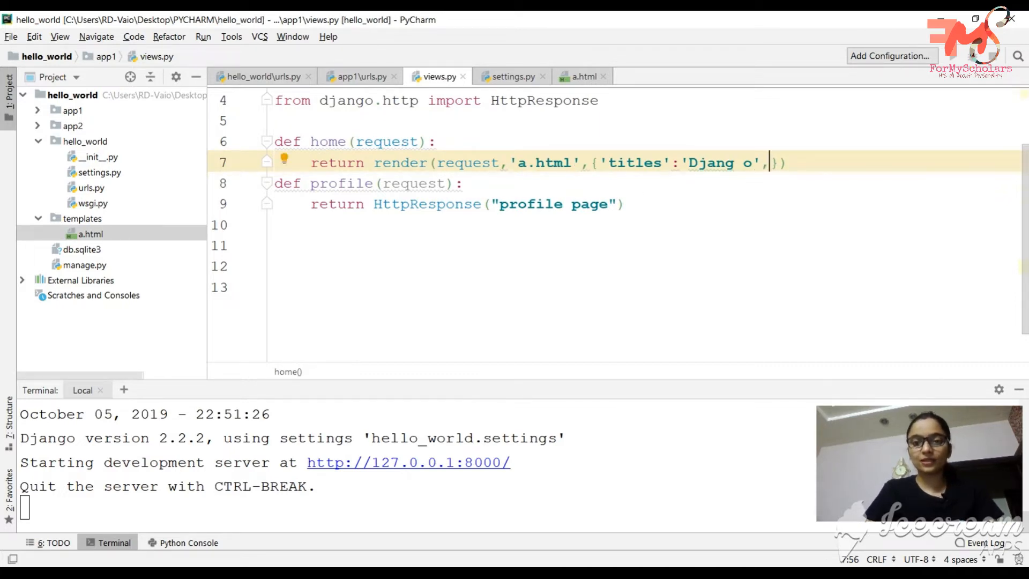
mouse_move(768, 163)
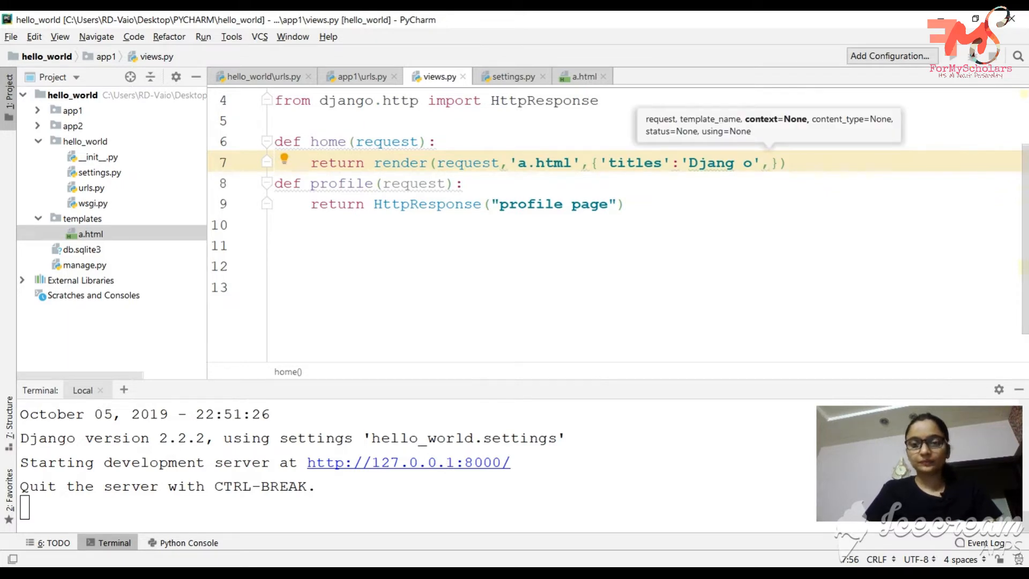
type("'")
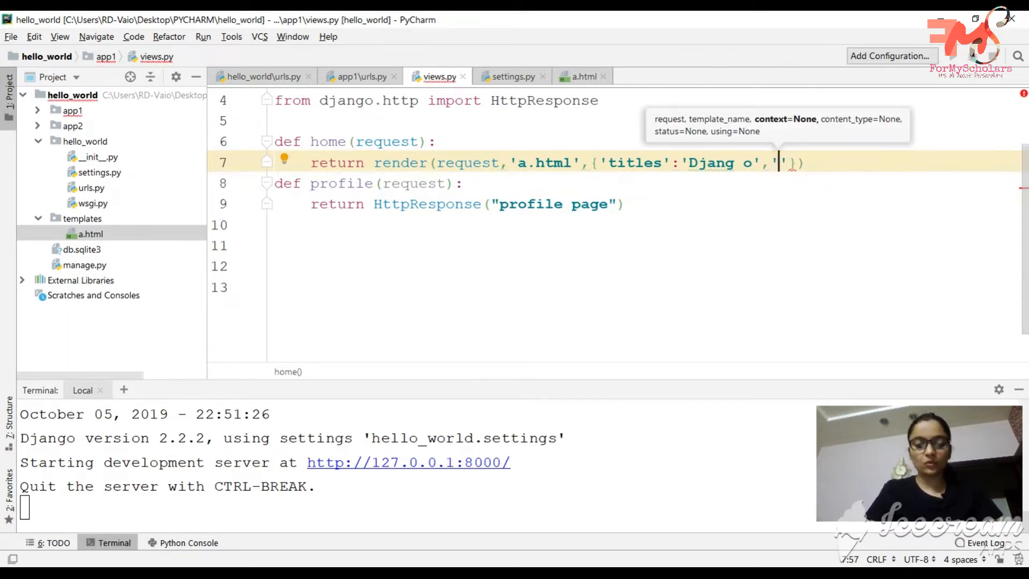
type("link")
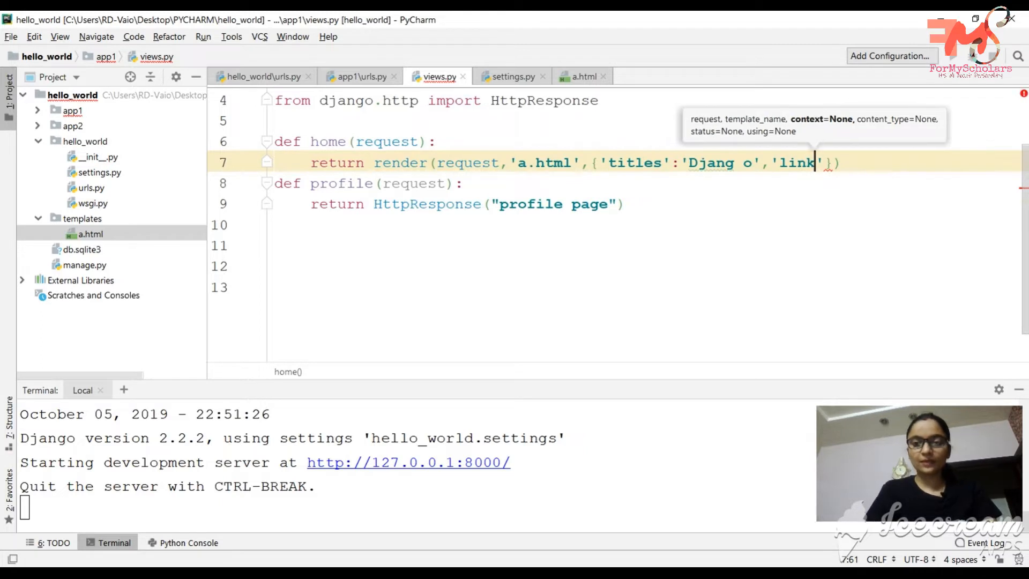
type(":")
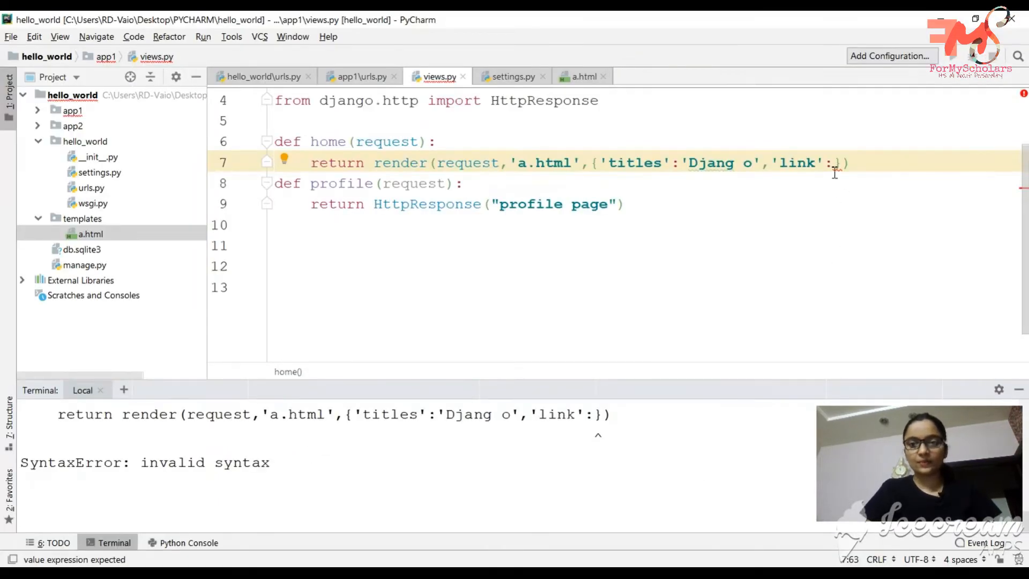
type("''")
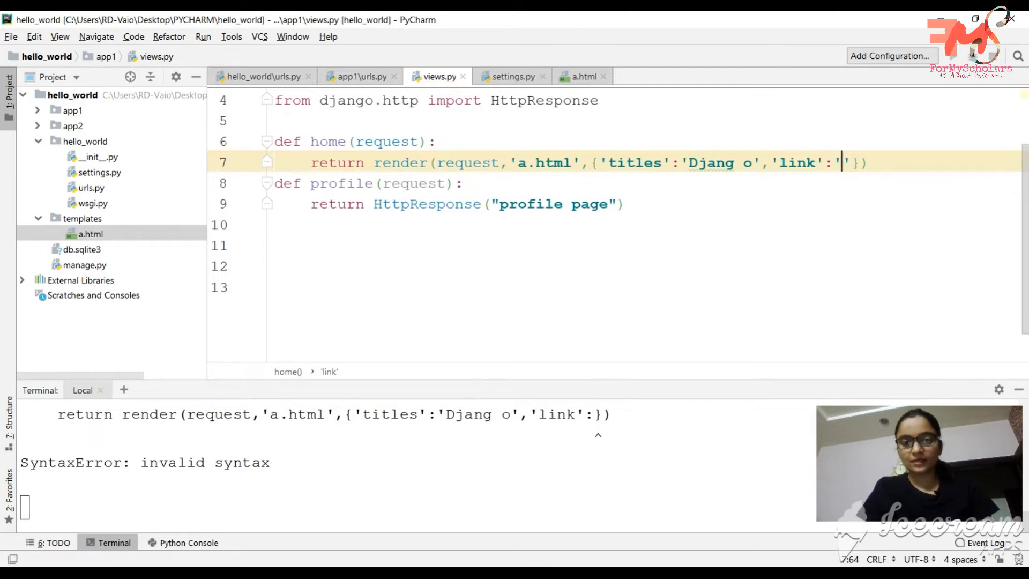
type("http://127.0.0.1:8000/")
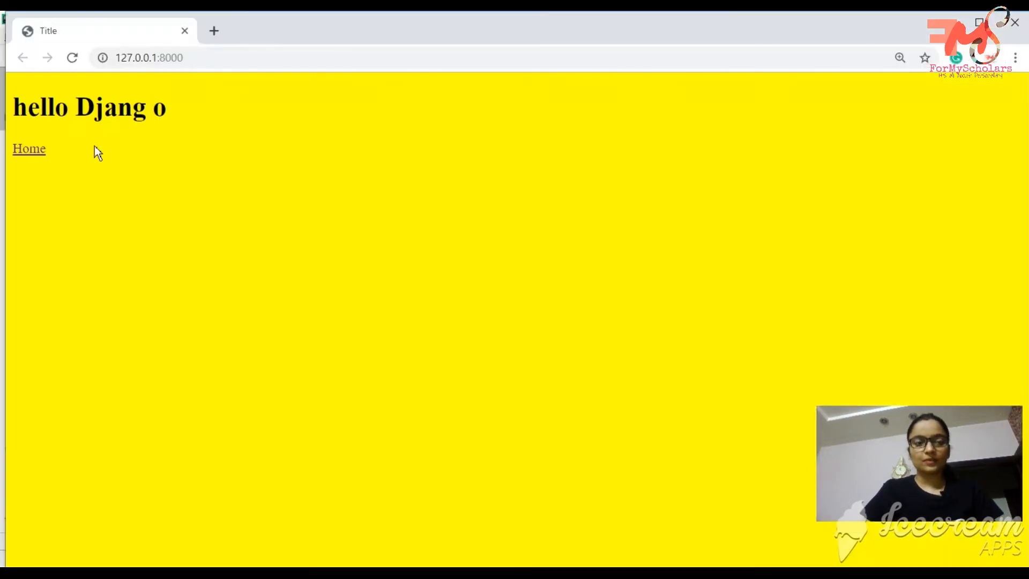
mouse_move(29, 149)
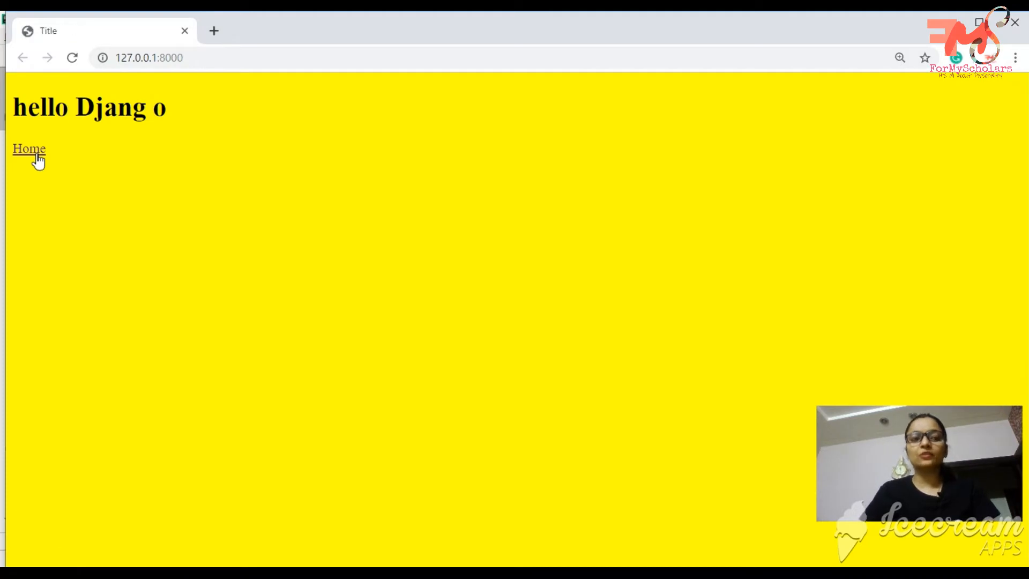
mouse_move(470, 552)
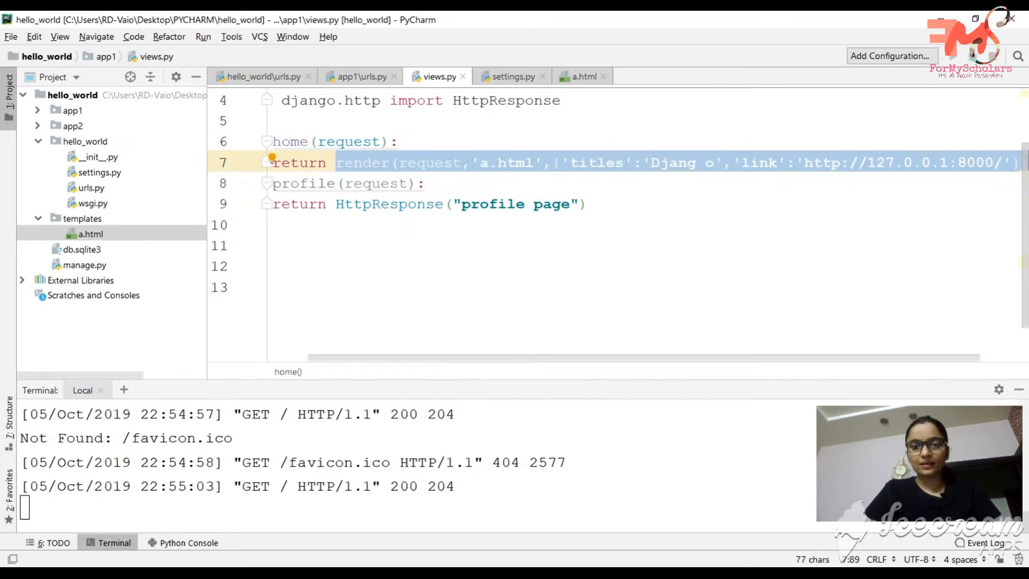
left_click(336, 204)
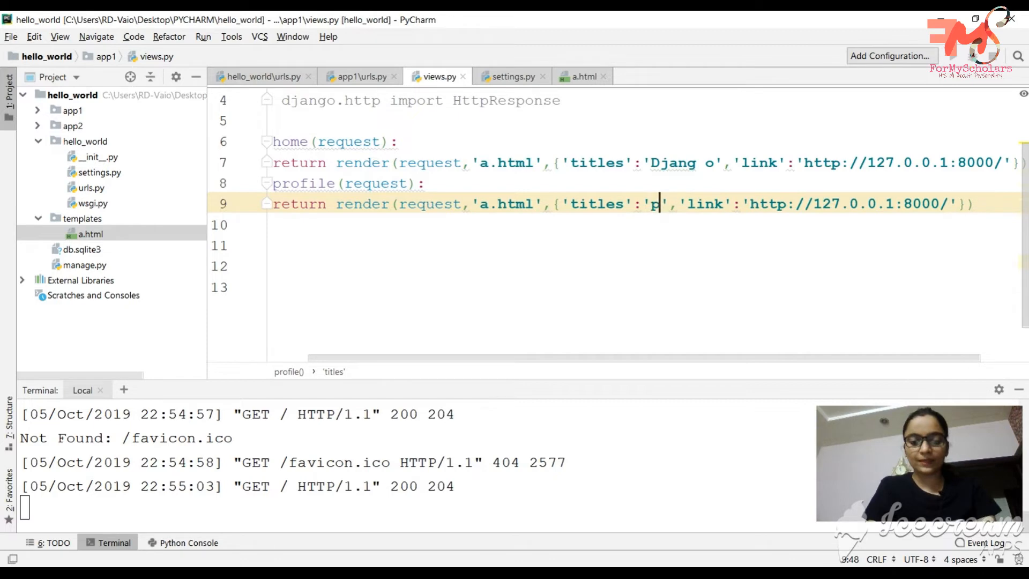
type("rofile pag")
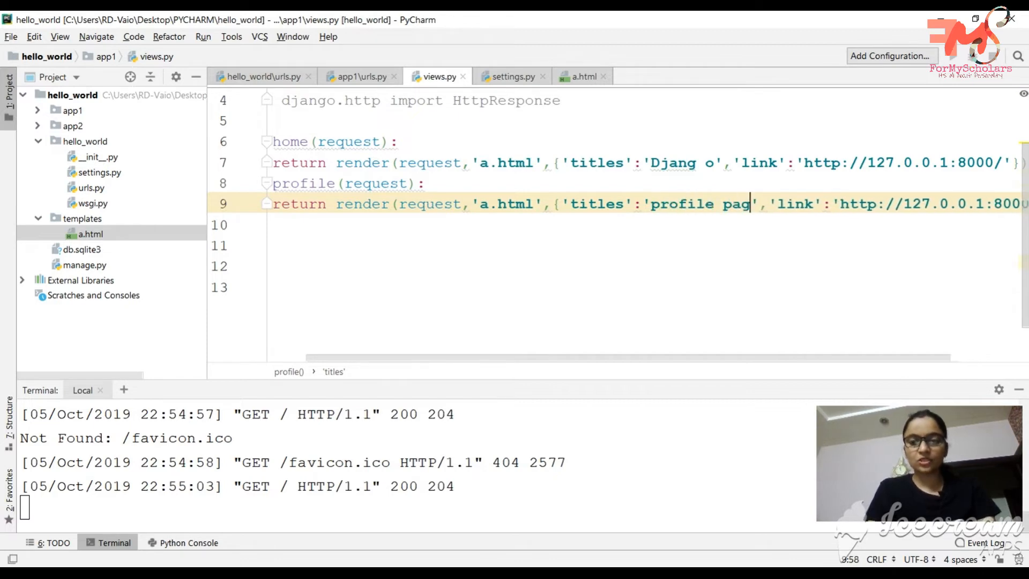
type("e'")
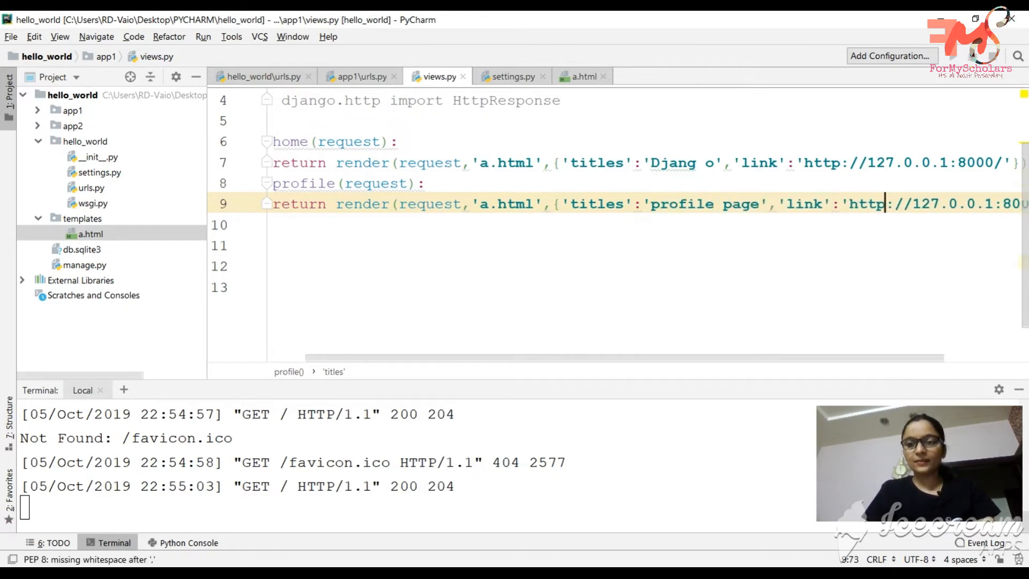
left_click(965, 204)
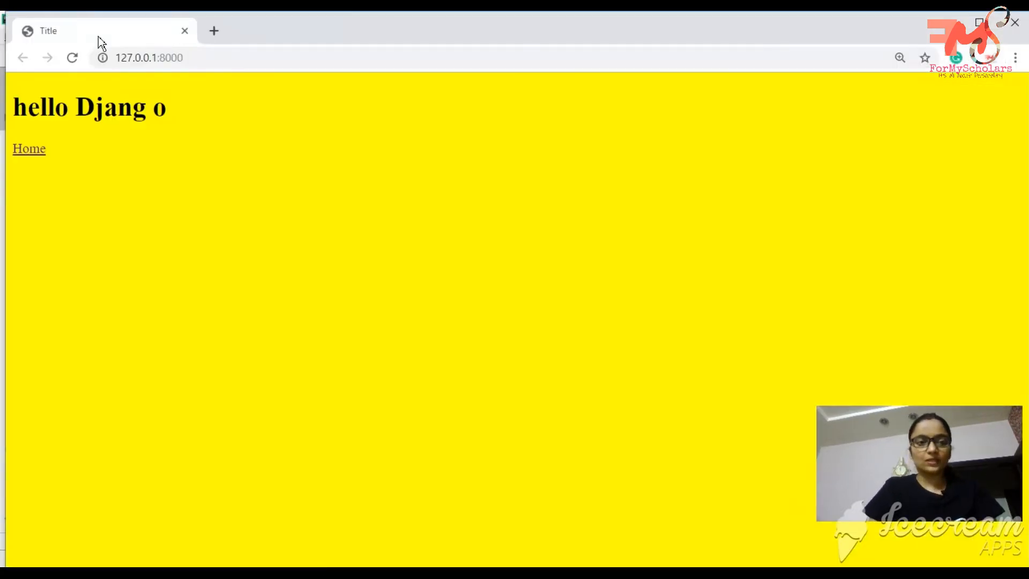
left_click(73, 58)
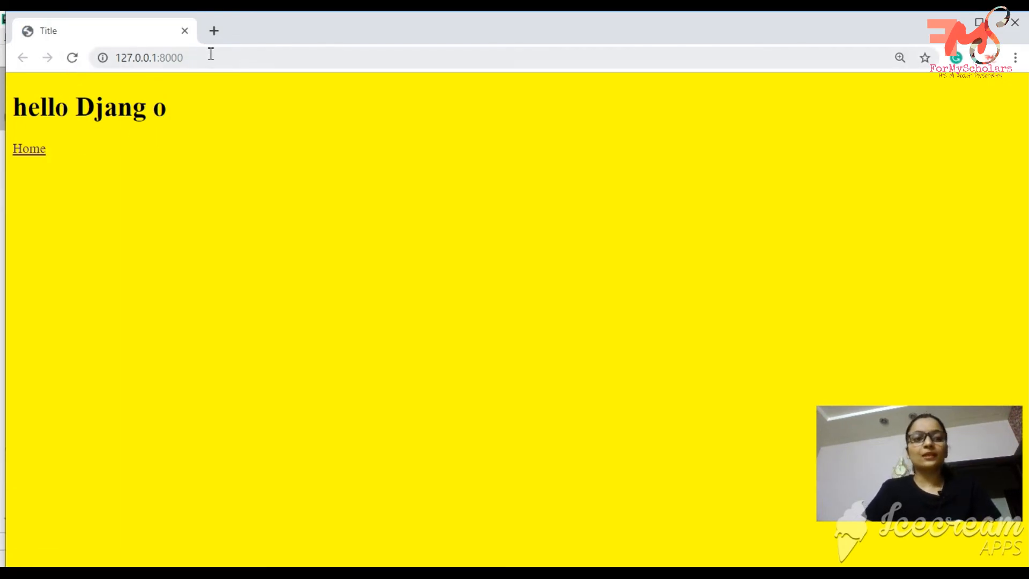
left_click(148, 57)
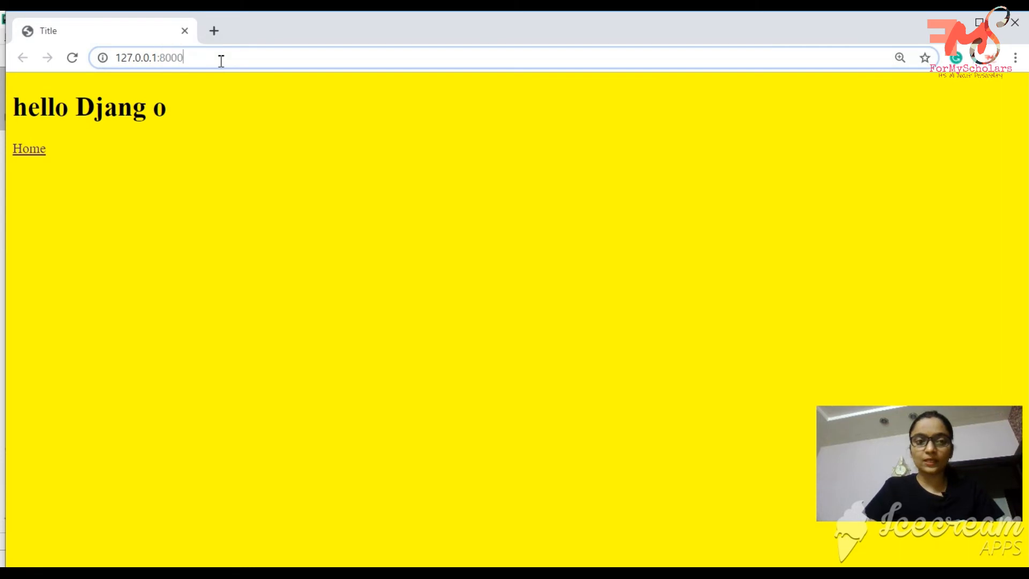
type("/profile")
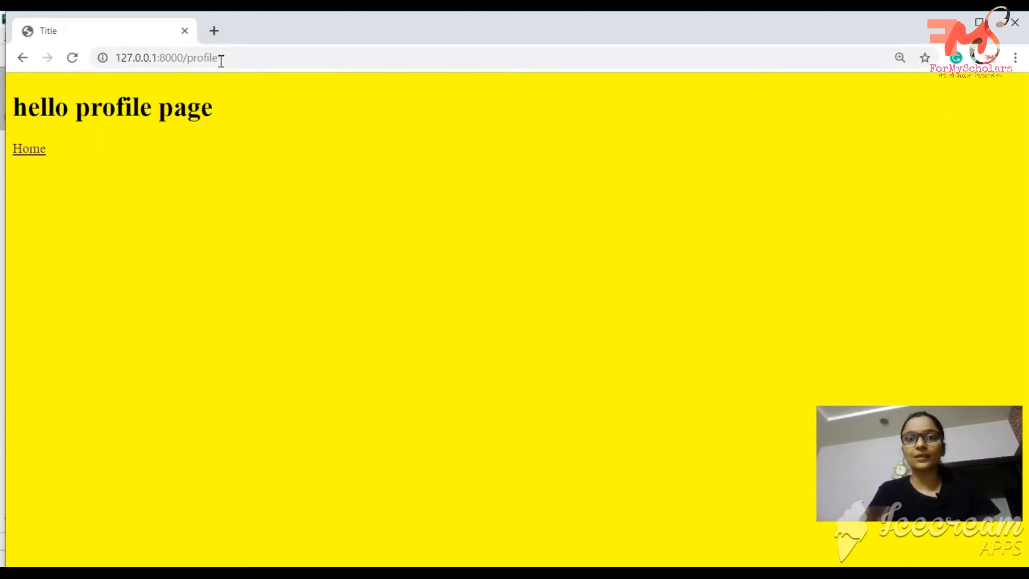
mouse_move(97, 148)
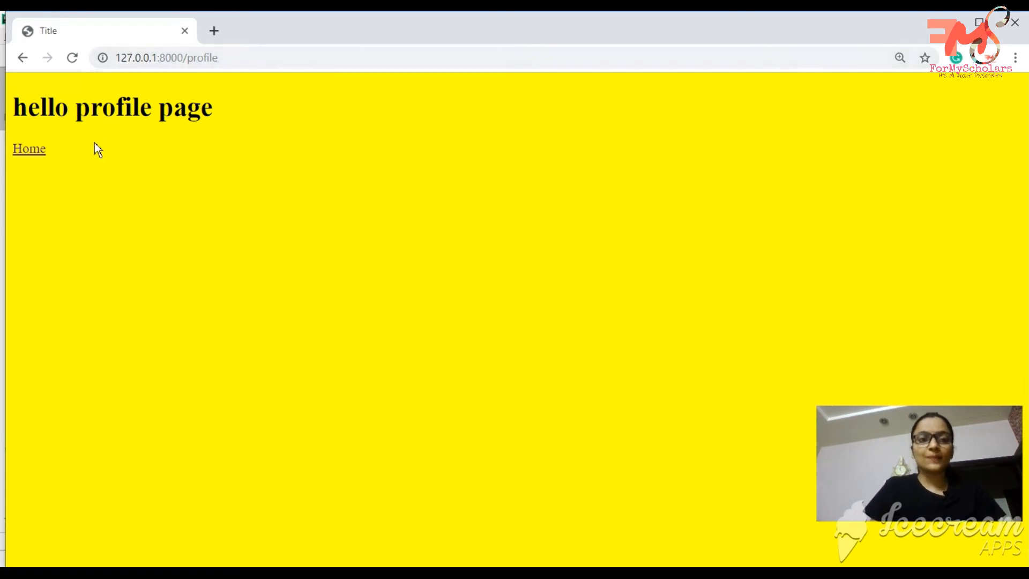
left_click(29, 148)
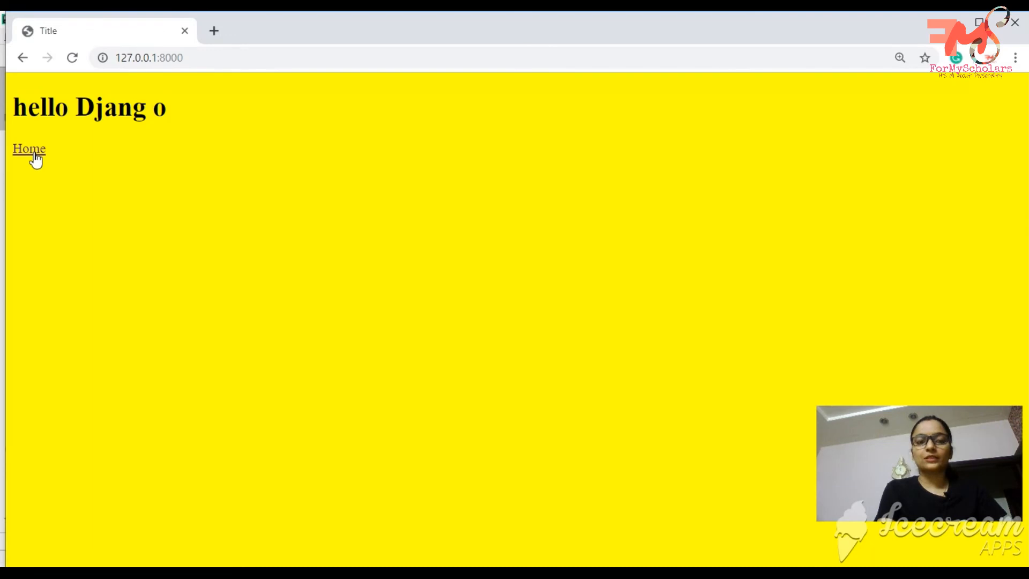
mouse_move(549, 564)
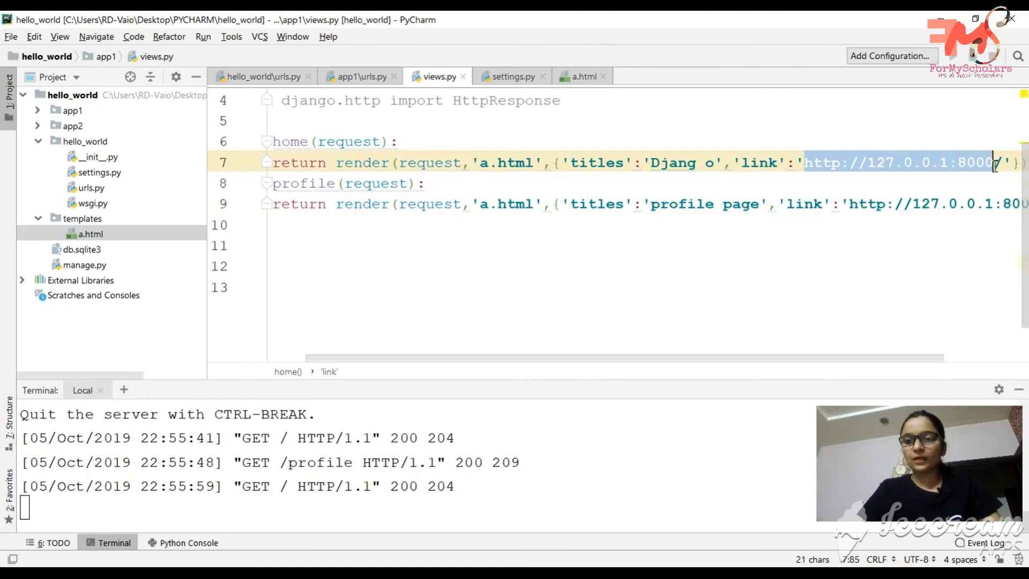
type("http://youyube.com")
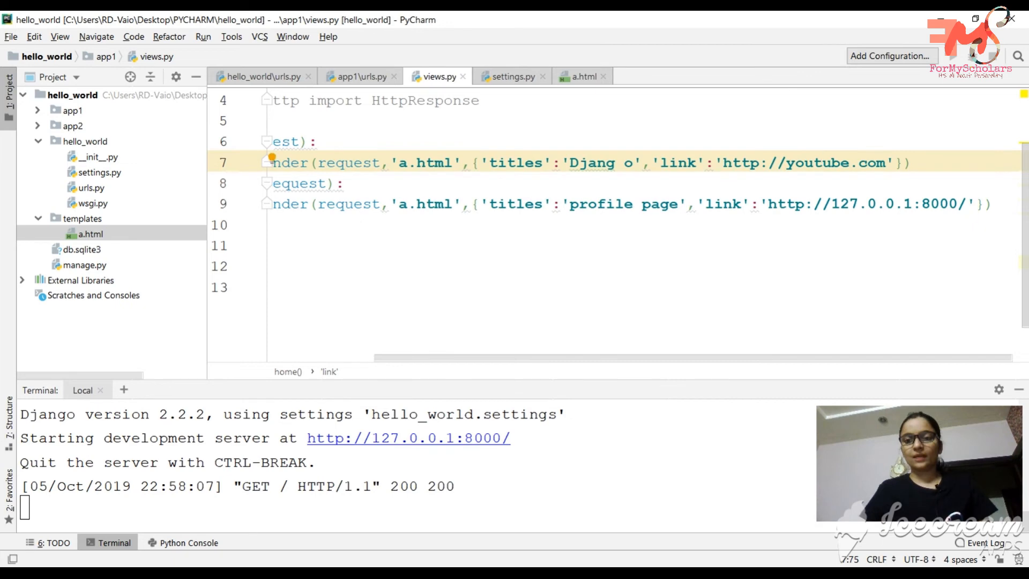
key("ctrl+a")
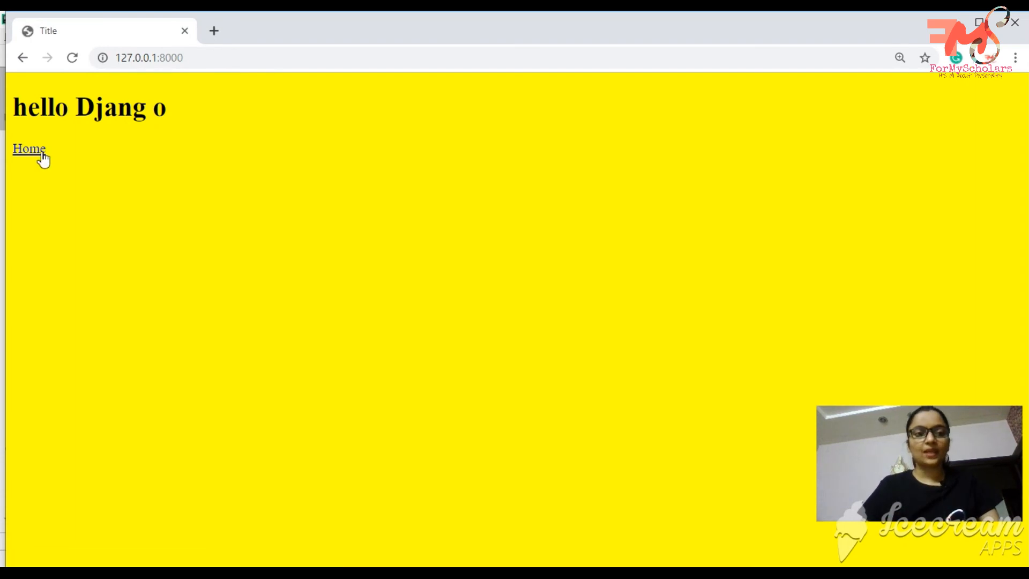
Follow the Home link on the yellow page through to youtube.com.
left_click(29, 148)
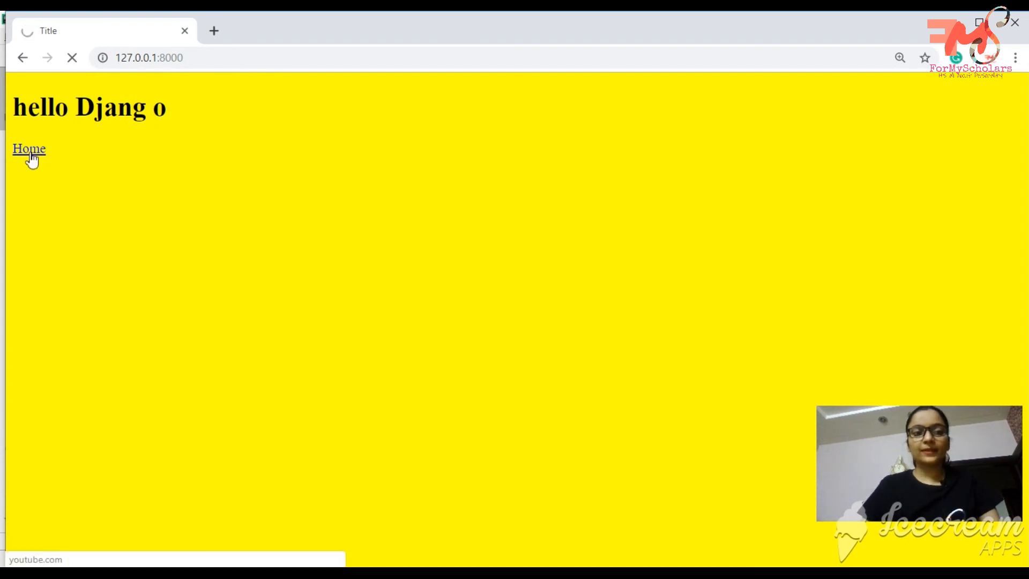
left_click(29, 149)
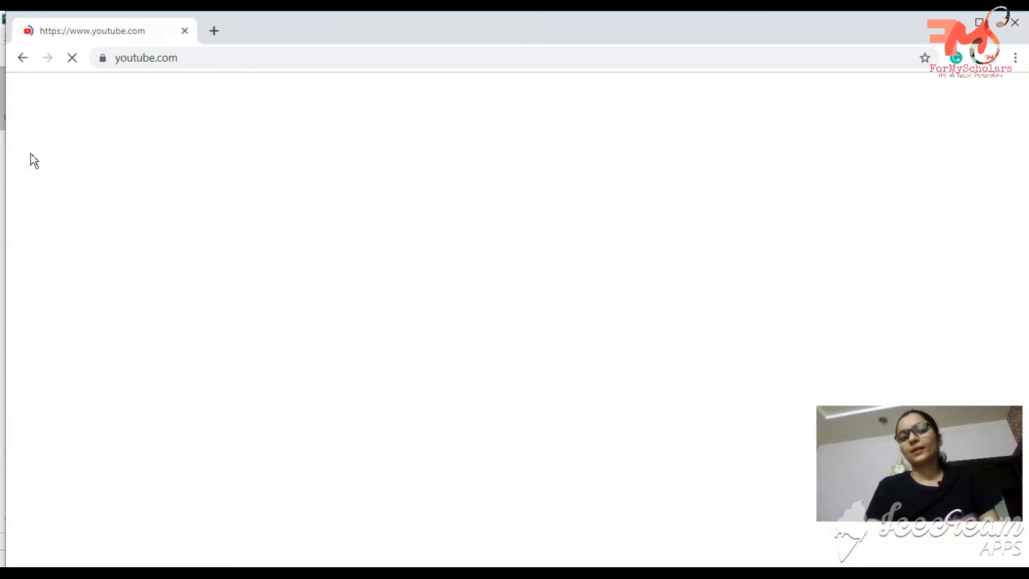
mouse_move(407, 187)
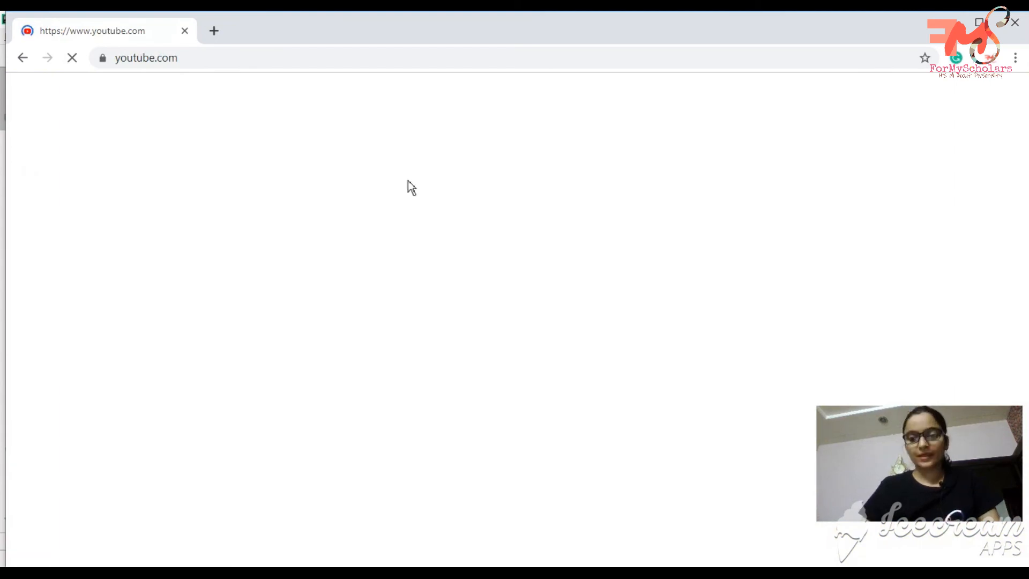